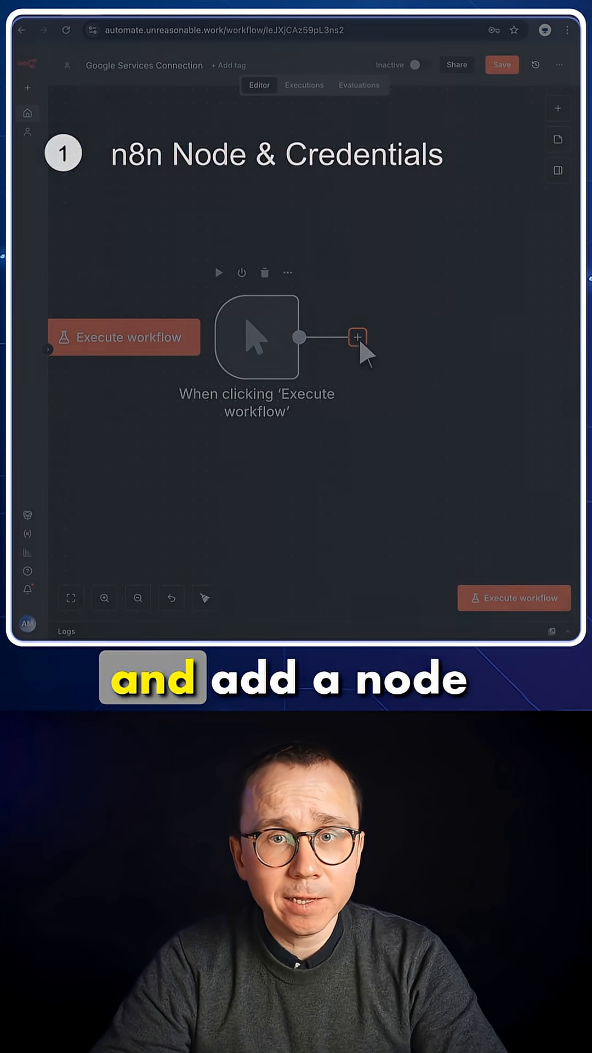
Add a Google Sheets 'Create spreadsheet' node after the manual trigger, then search for Google Cloud Console.
click(356, 336)
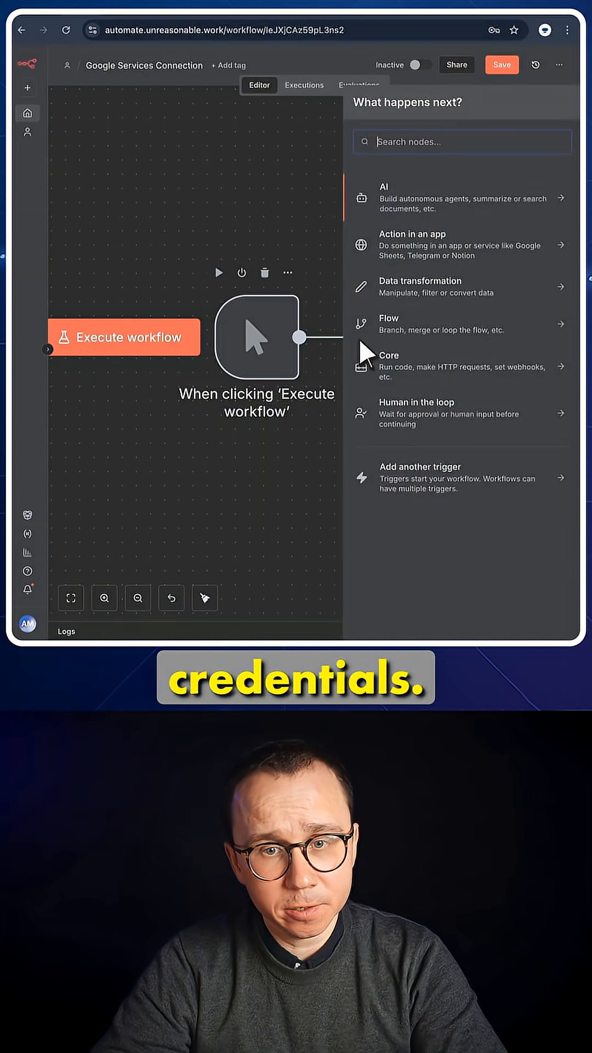
text(google)
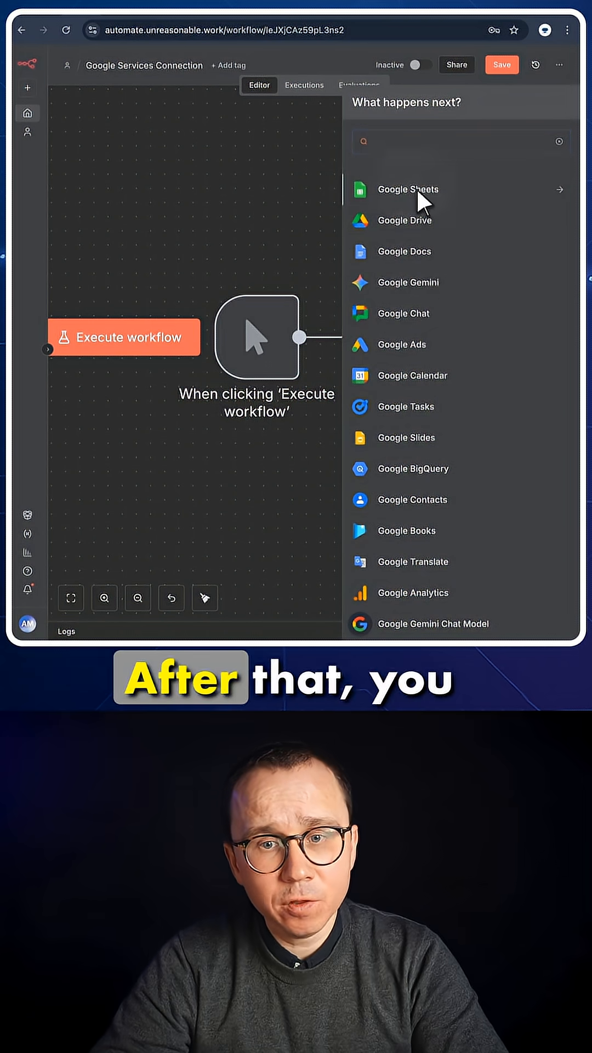
click(407, 190)
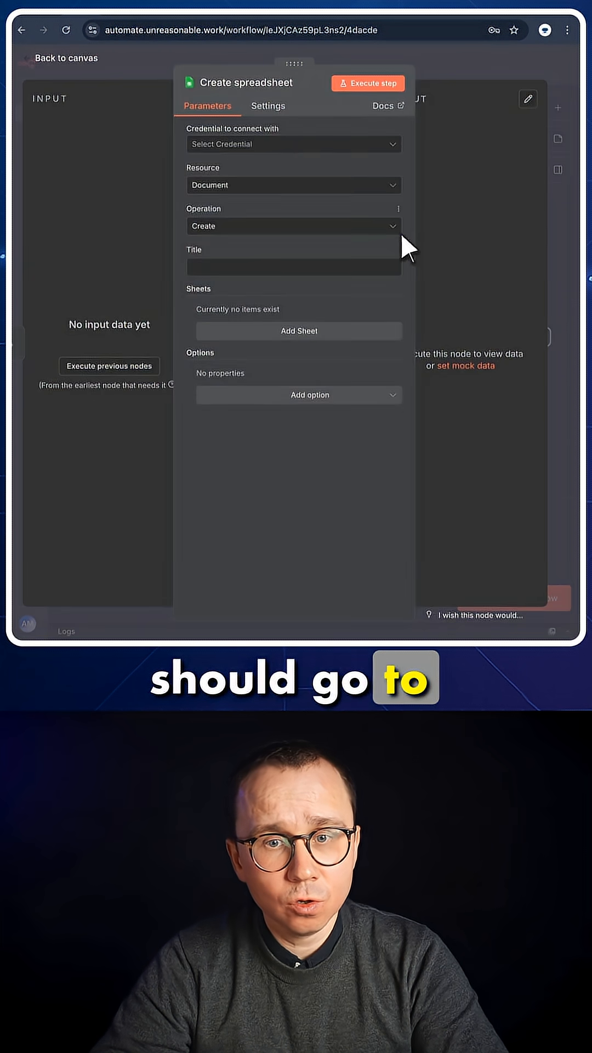
click(293, 144)
text(google cloud co)
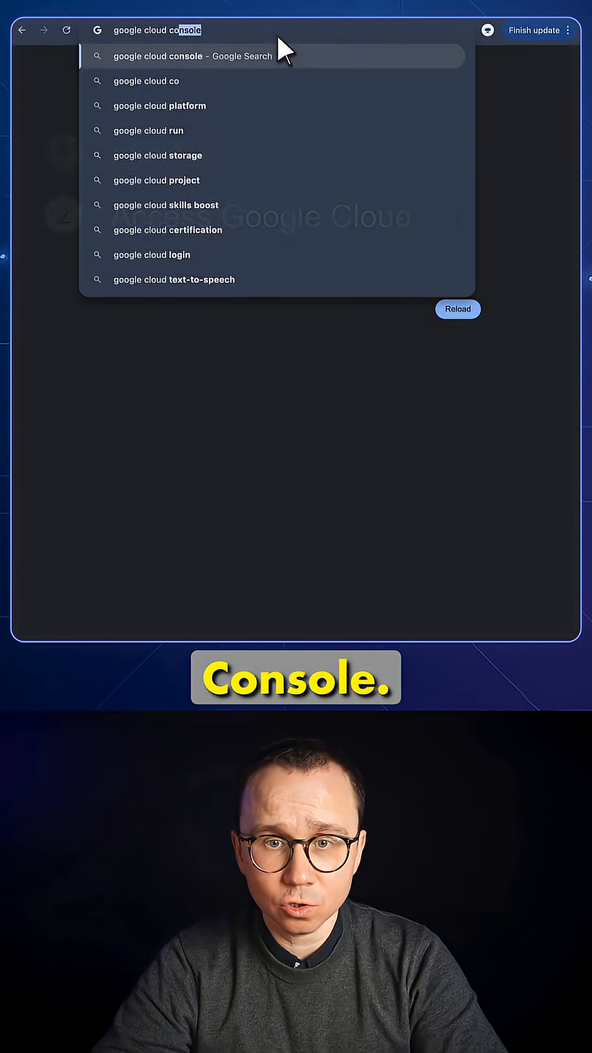
Reach Google Cloud Console from the search and sign up for the free trial, accepting the terms.
key(Enter)
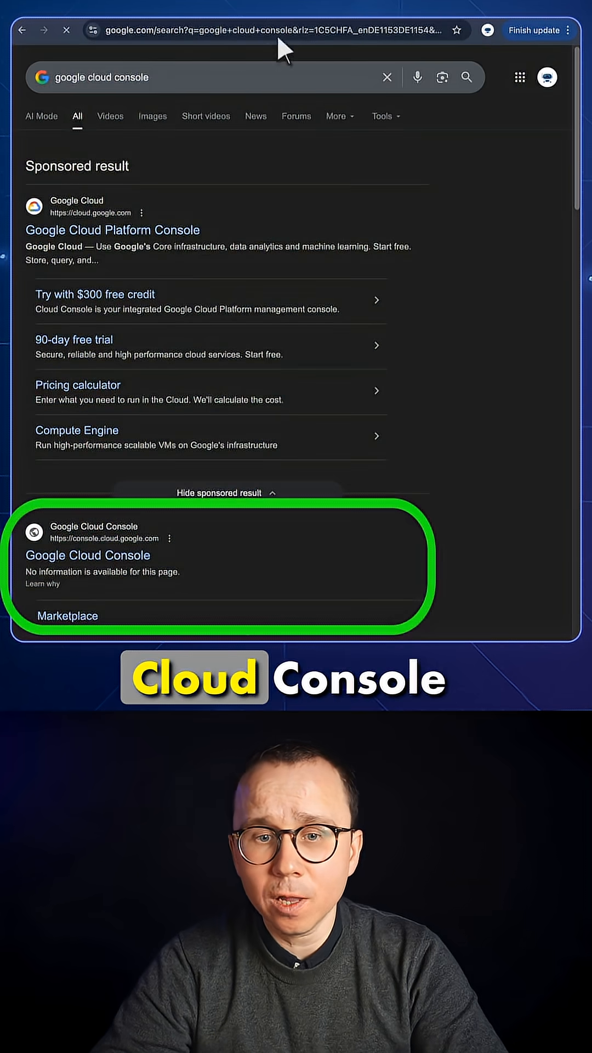
click(89, 556)
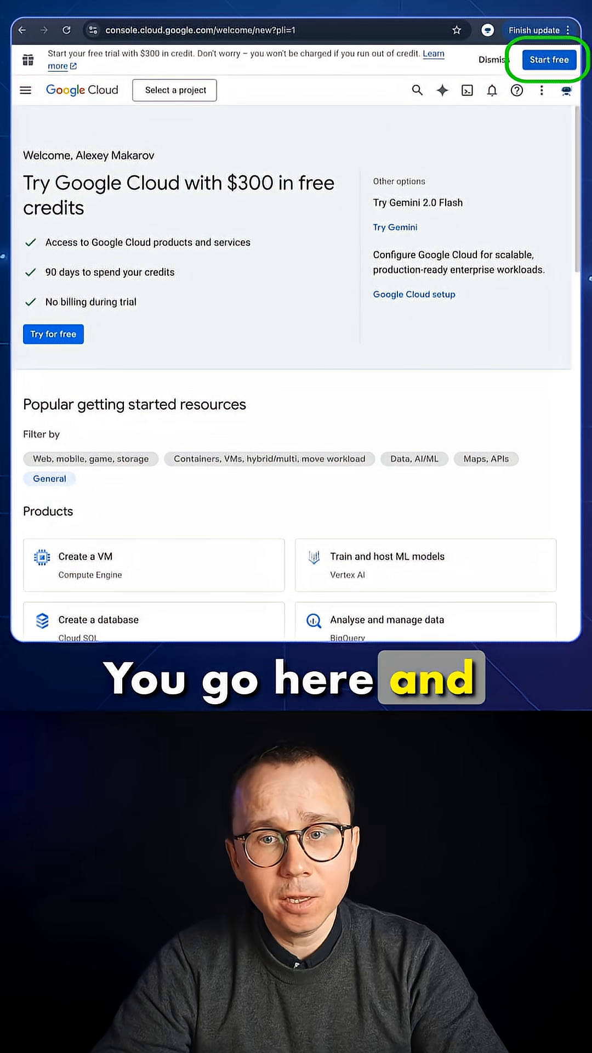
click(549, 59)
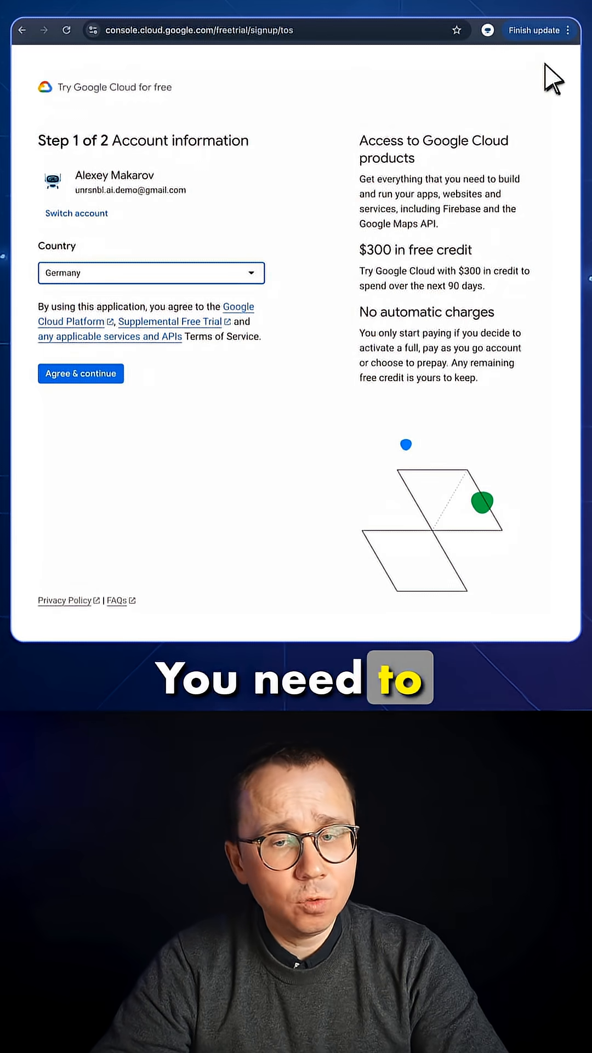
click(80, 373)
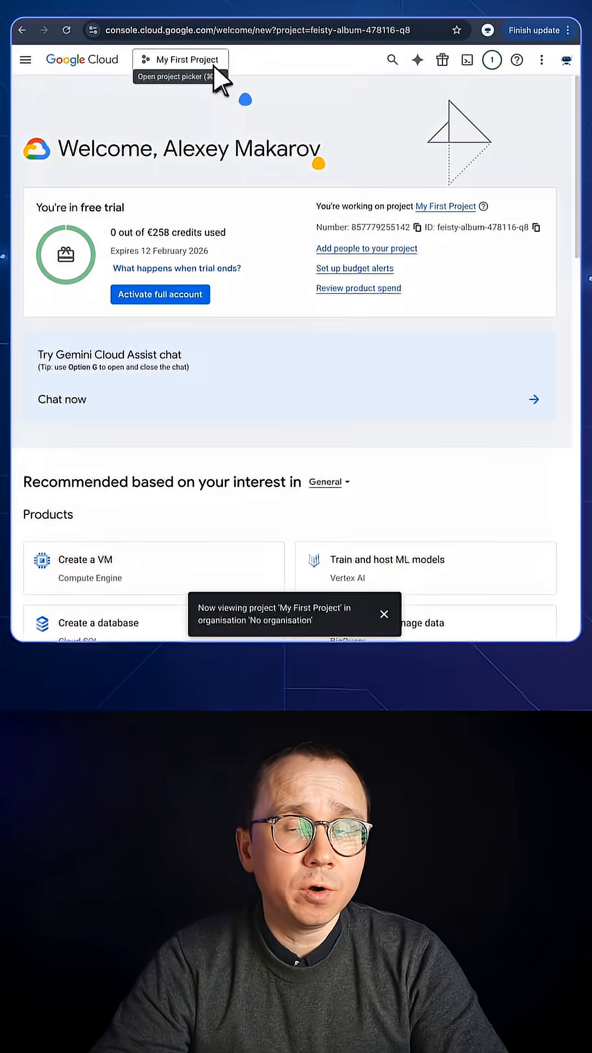
Create a new Google Cloud project named n8n-project from the project picker.
click(181, 60)
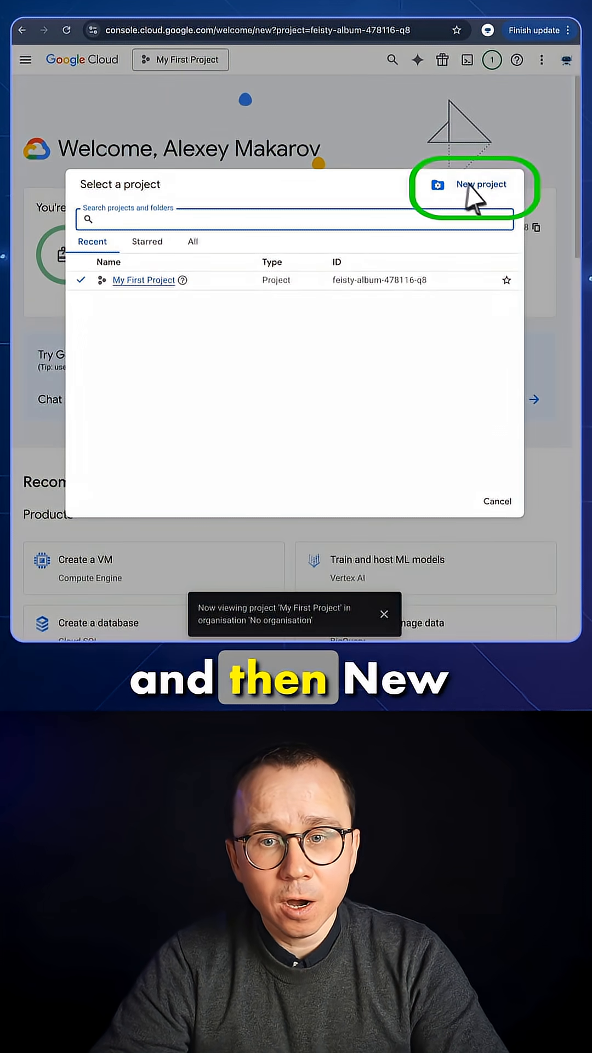
click(481, 183)
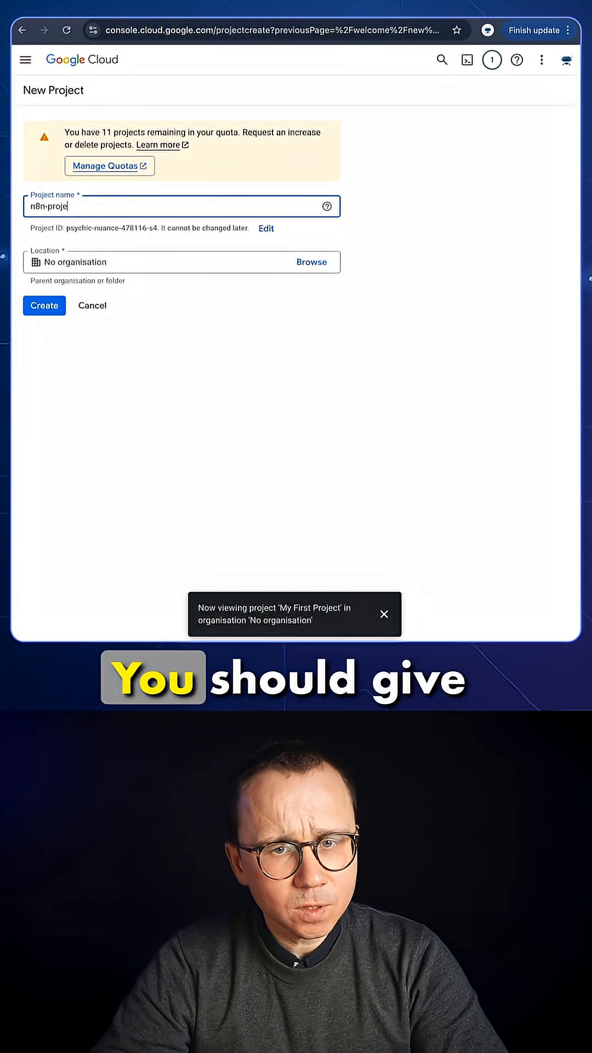
click(44, 305)
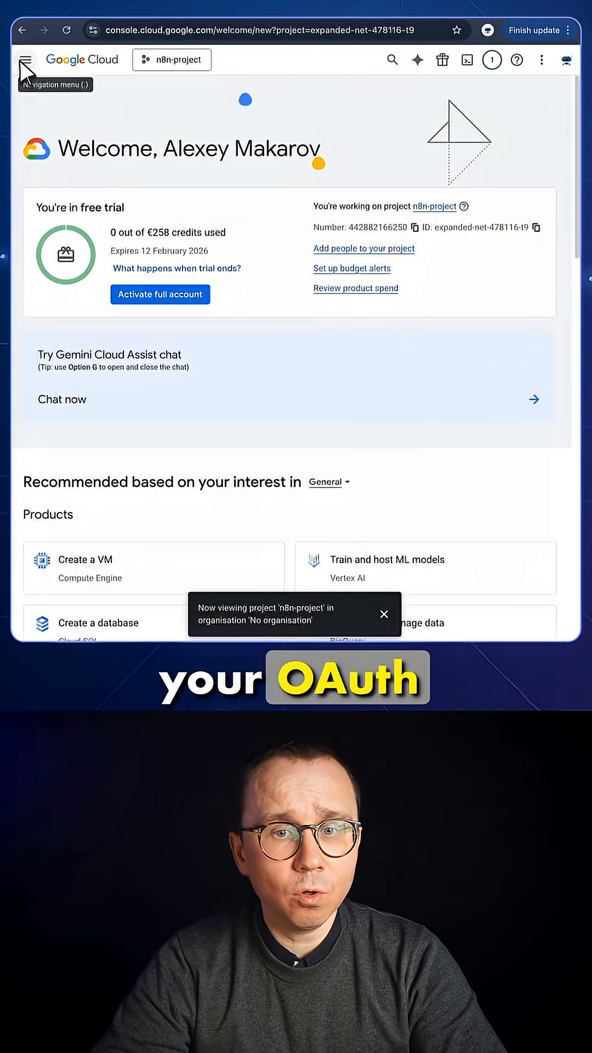
Start configuring the OAuth consent screen for n8n-project under APIs and services.
click(25, 60)
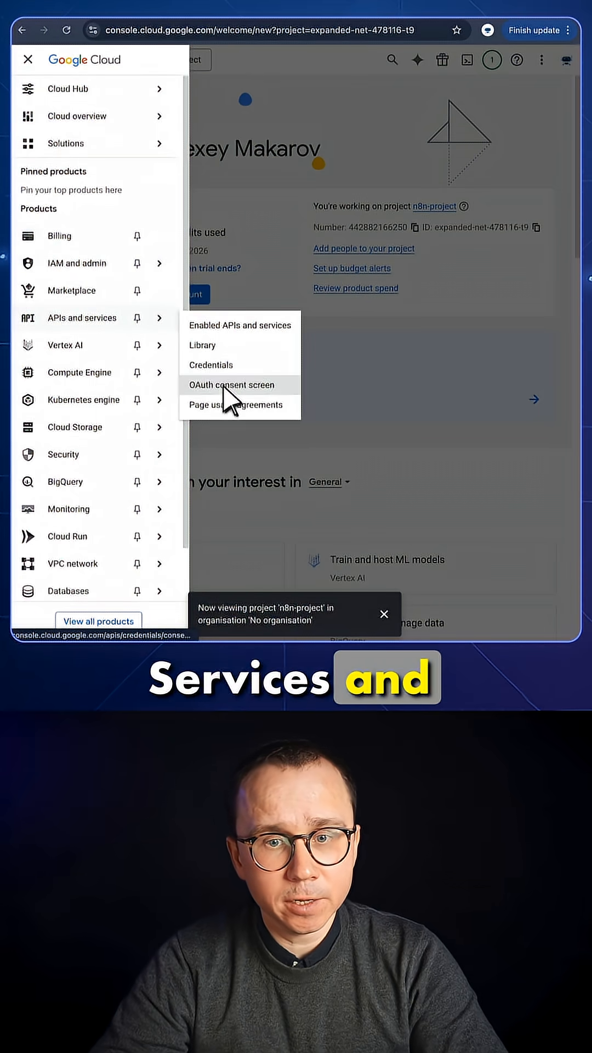
click(231, 385)
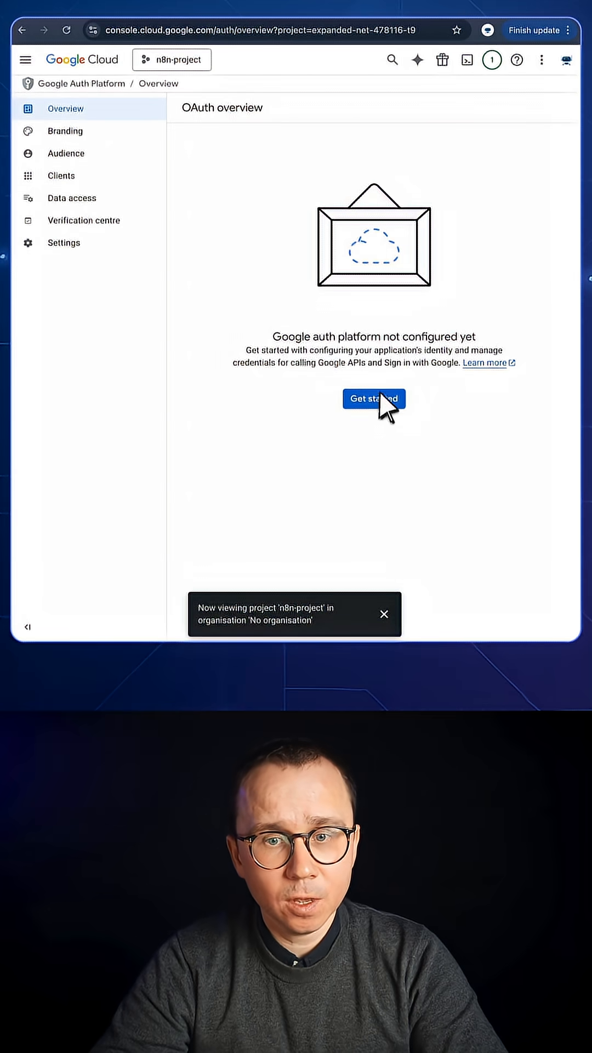
click(374, 398)
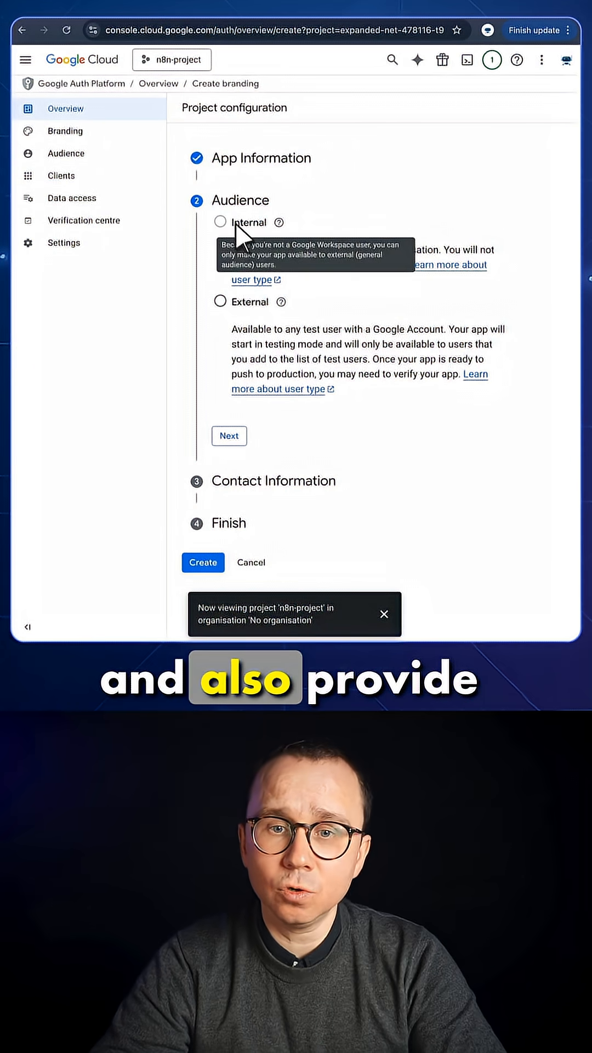
Set the audience to External users and supply the contact email to create the configuration.
click(220, 301)
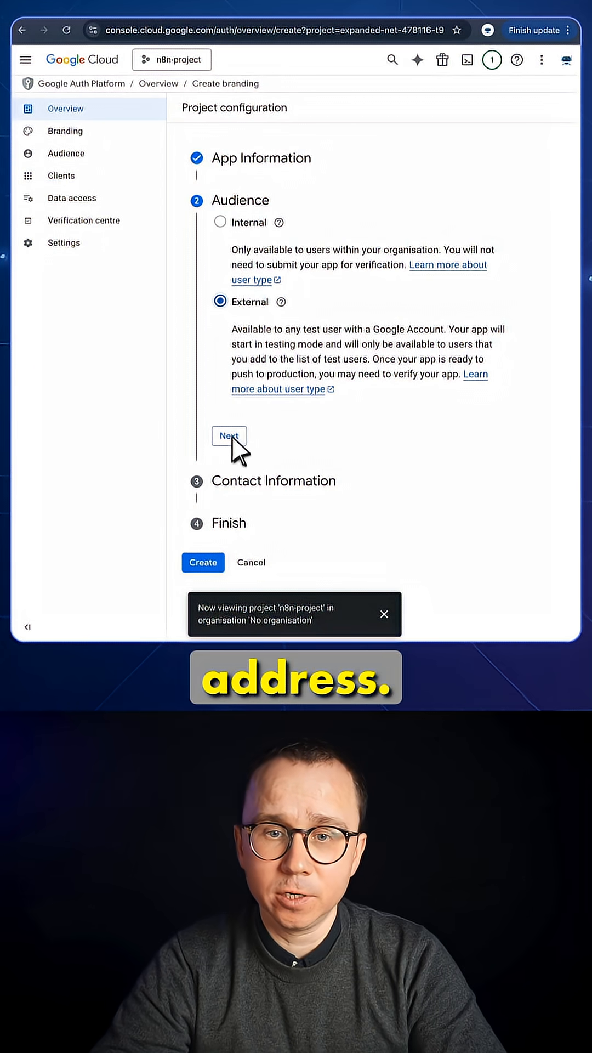
click(229, 436)
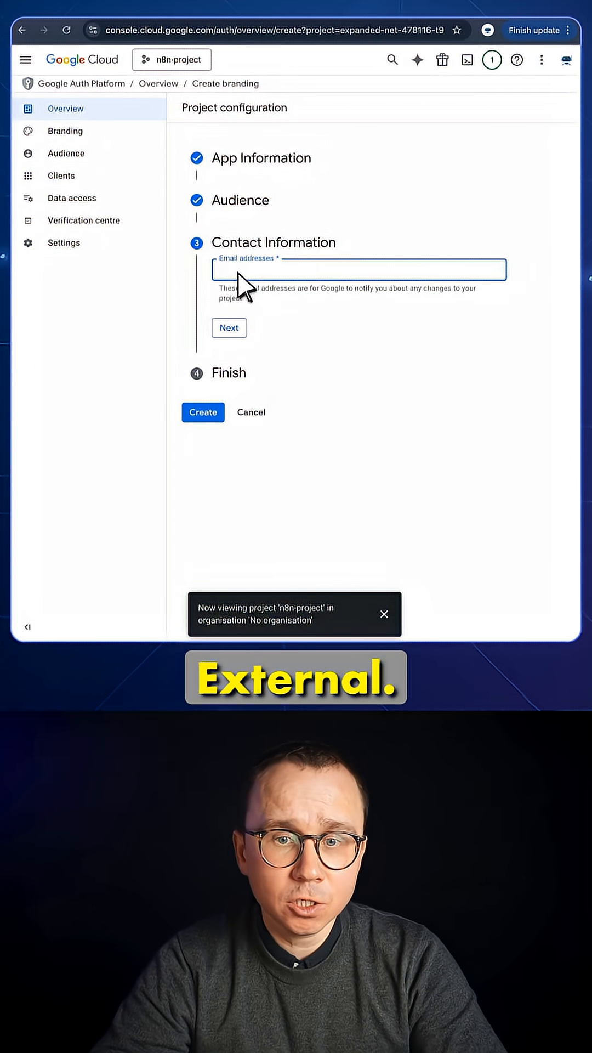
click(229, 328)
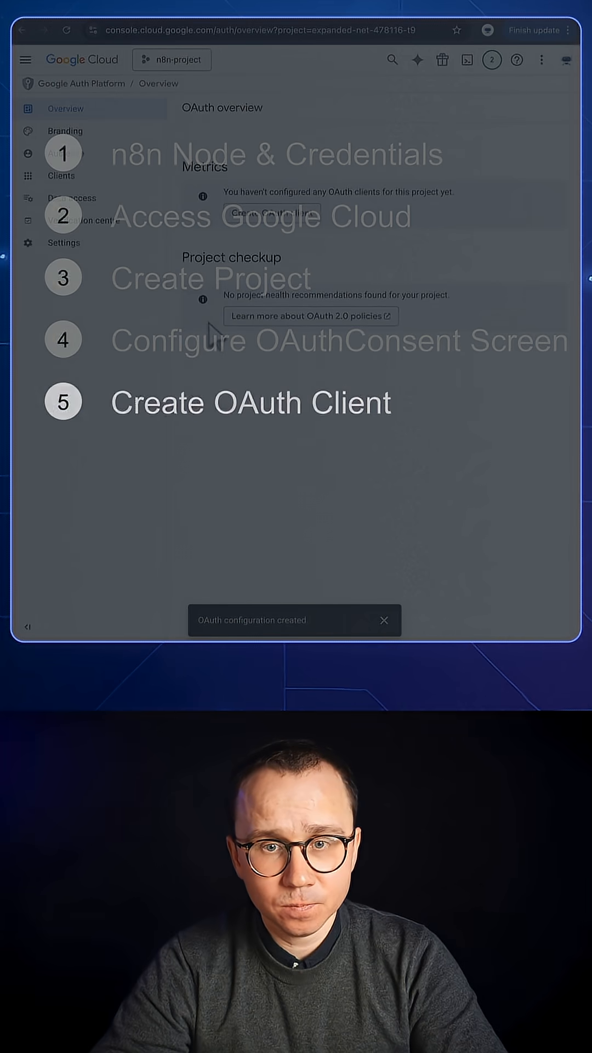
Create a web application OAuth client named n8n-client.
click(271, 213)
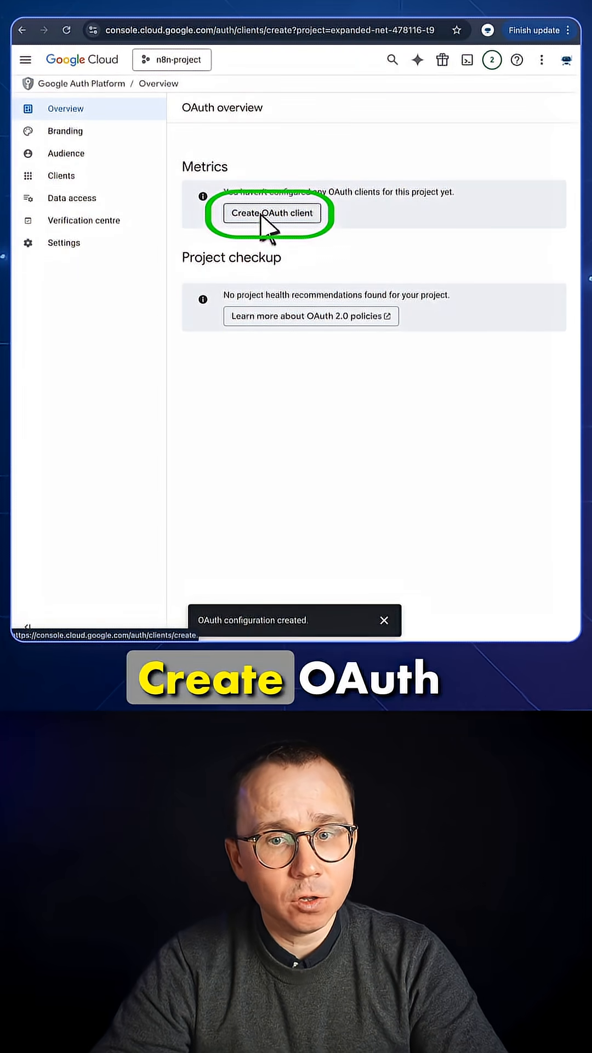
click(272, 213)
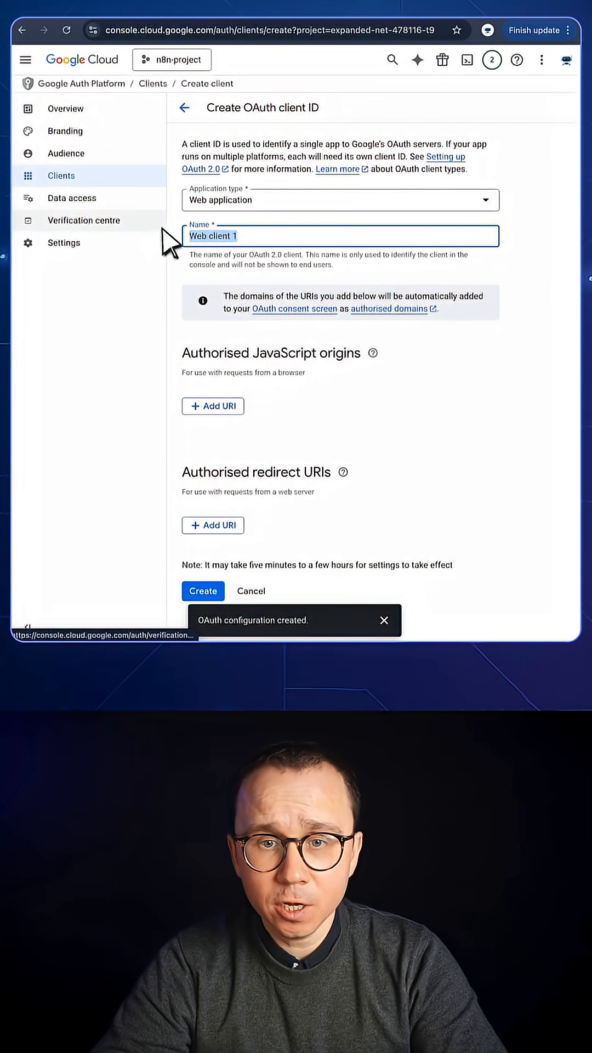
text(n8n-cli)
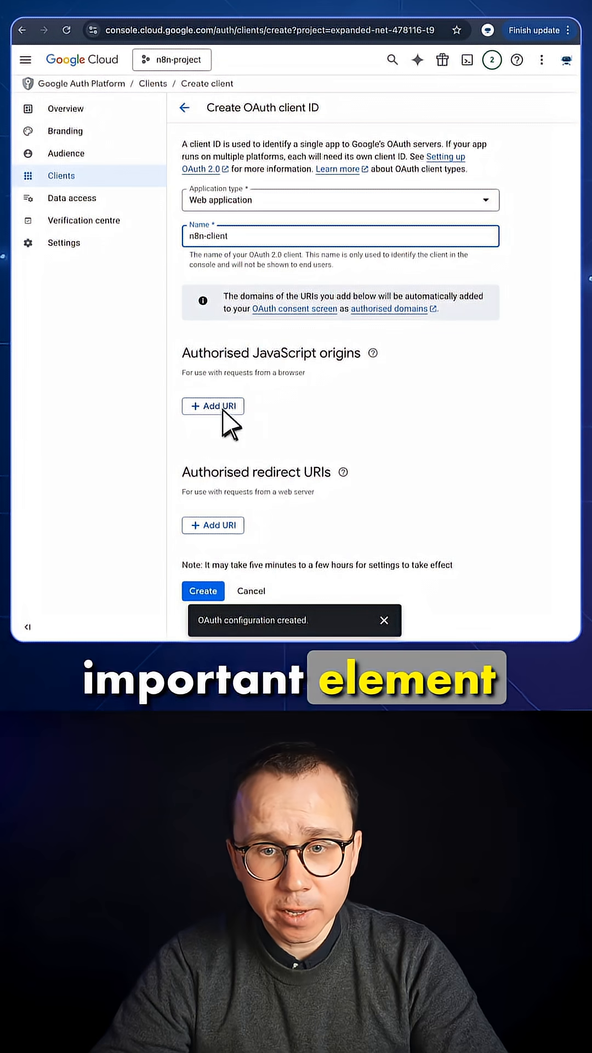
click(212, 525)
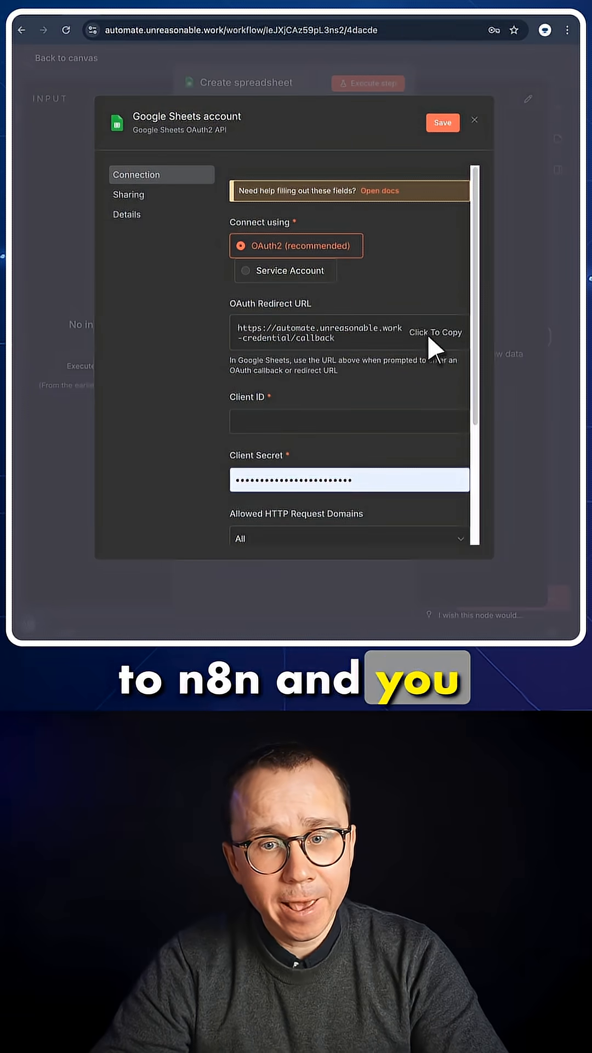
click(435, 332)
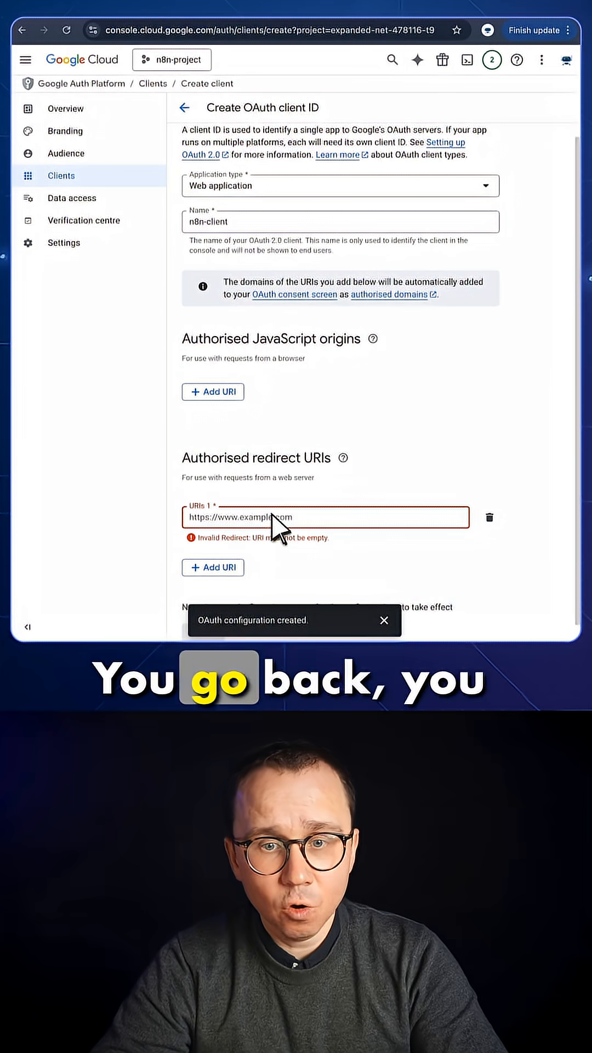
text(https://automate.unreasonable.work/rest/oauth2-credential/callback)
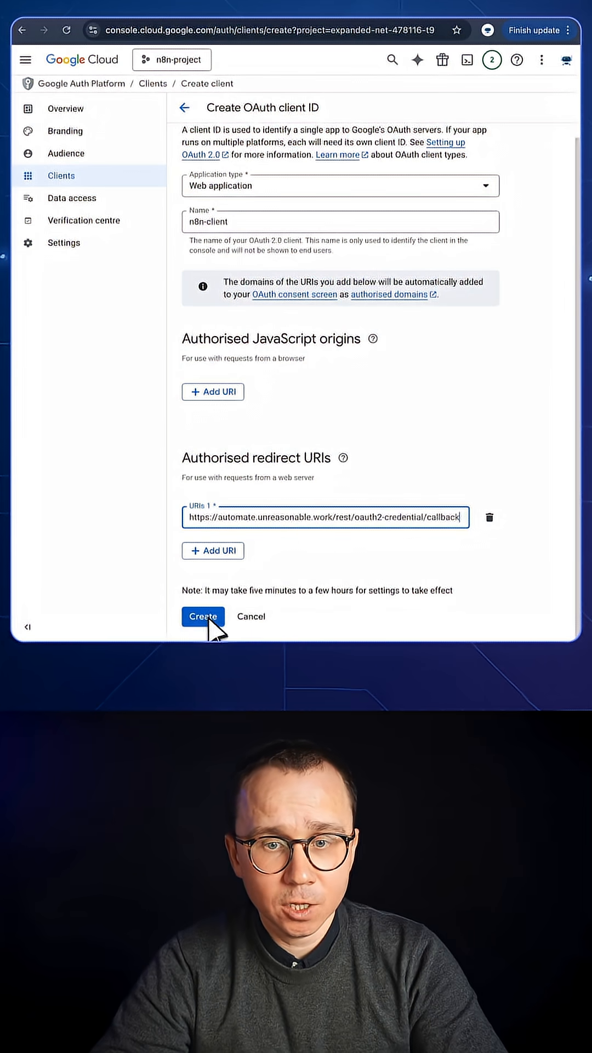
click(202, 616)
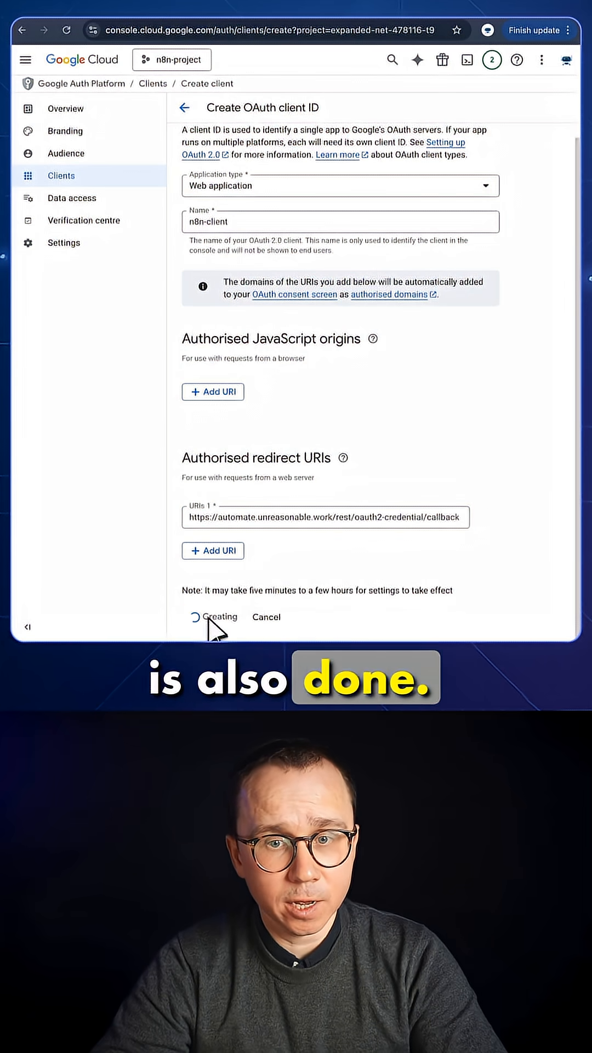
click(214, 617)
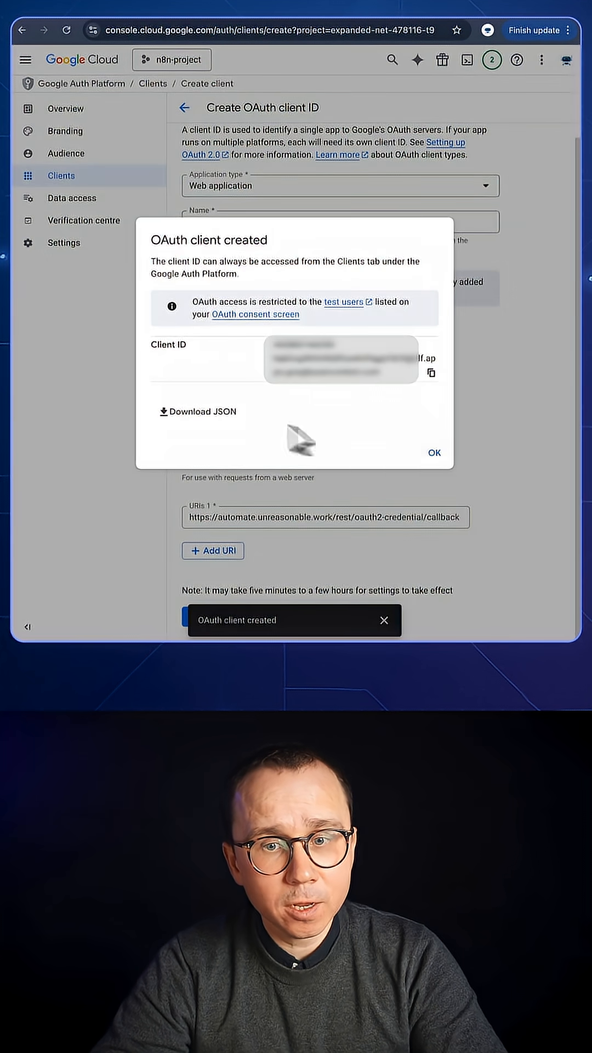
Dismiss the confirmation and survey, then publish the app from the Audience settings.
click(433, 452)
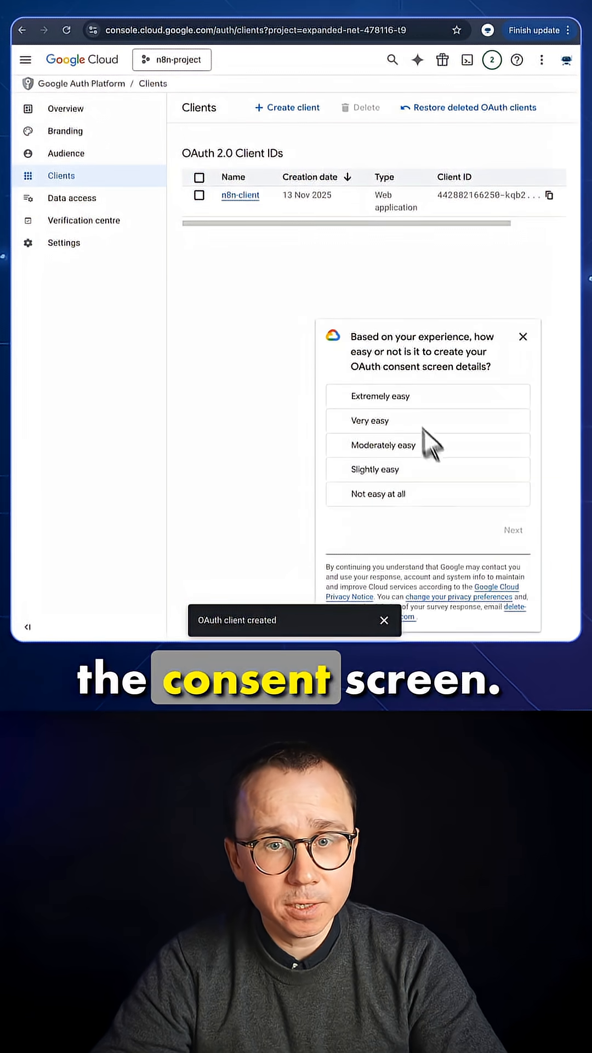
click(523, 336)
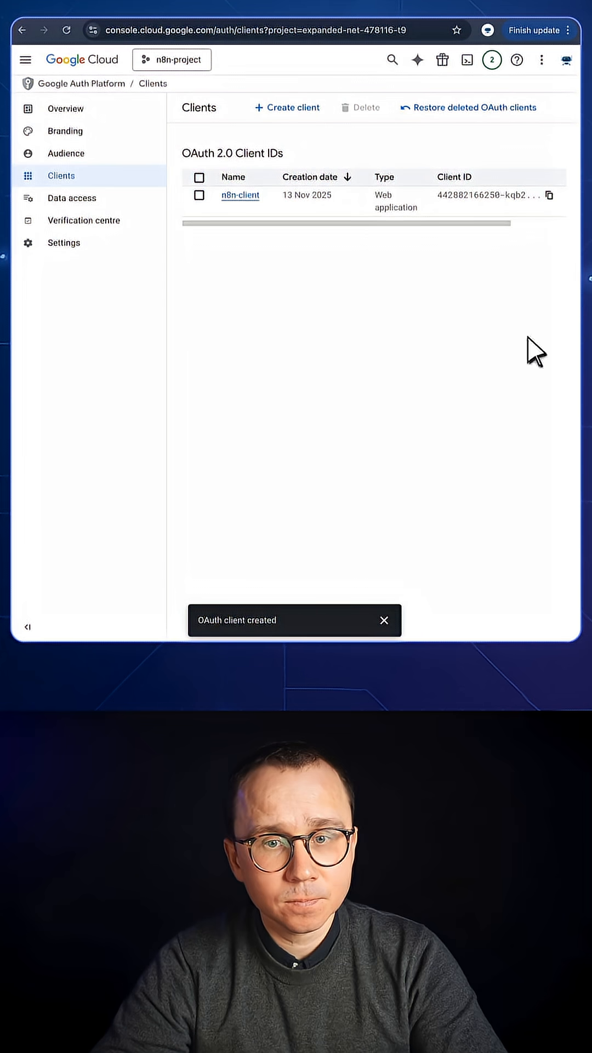
click(66, 152)
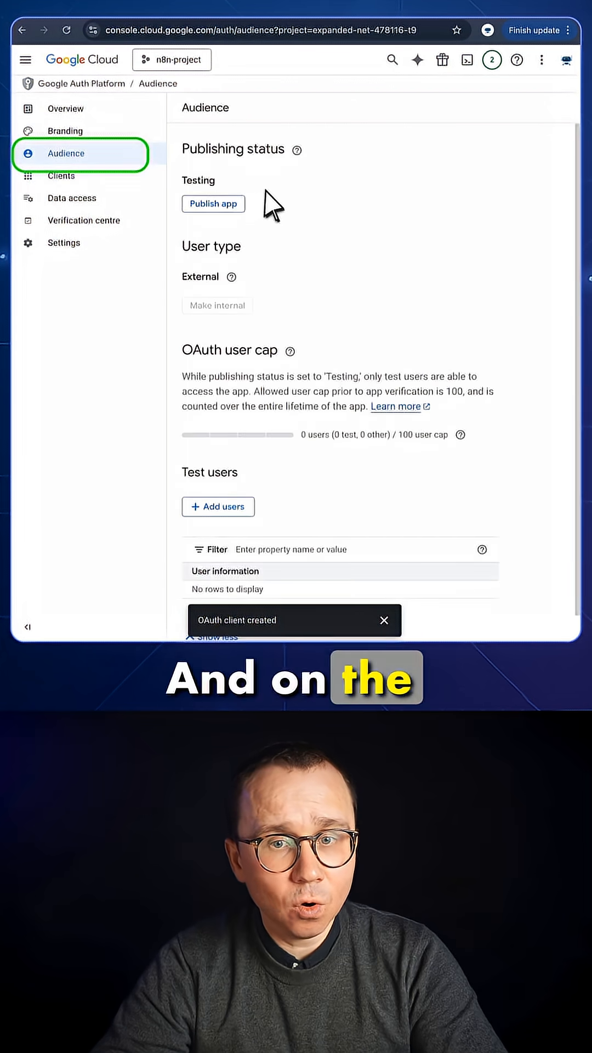
click(213, 203)
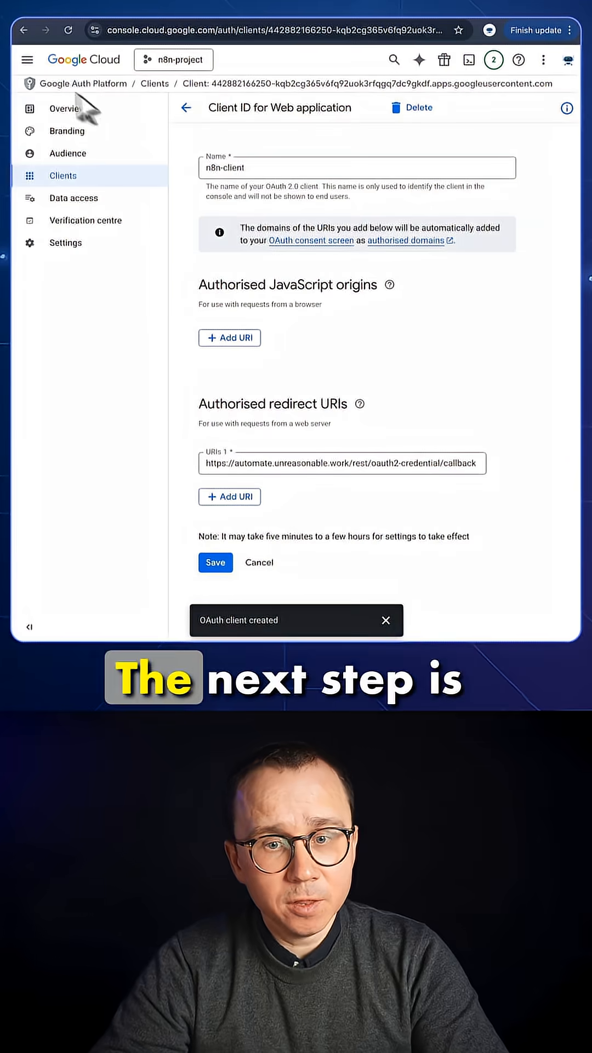
Find the Google Sheets API in the API library and enable it for n8n-project.
click(29, 59)
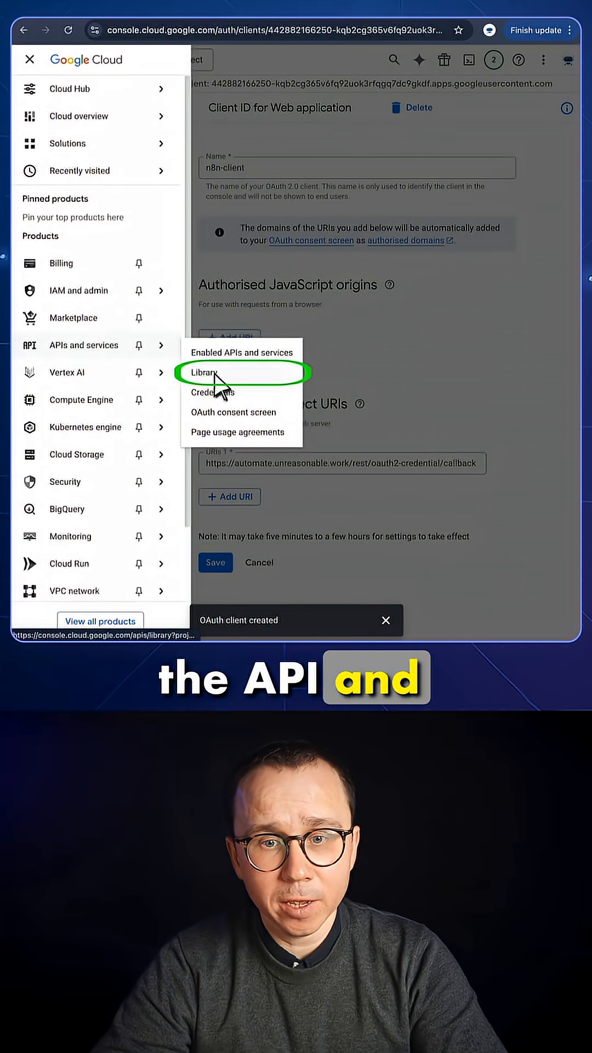
click(204, 373)
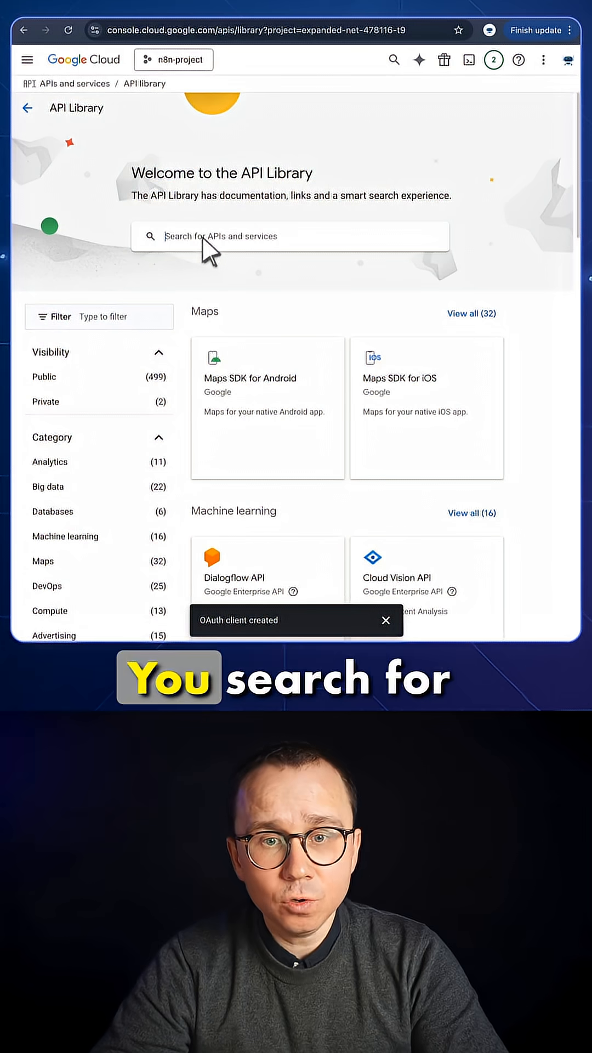
text(sheets)
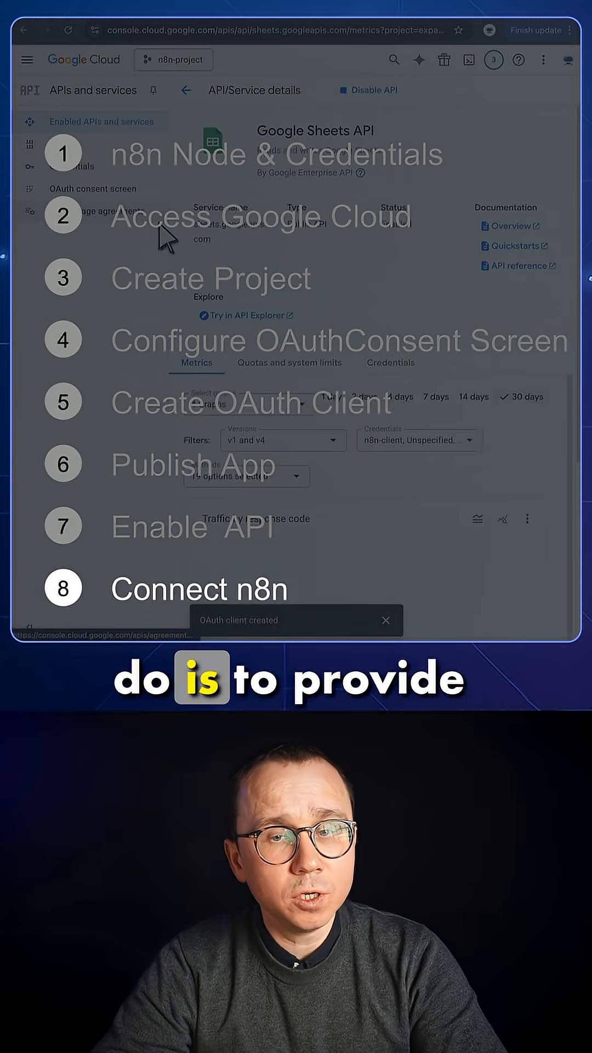
Copy the n8n-client Client ID and secret into the n8n Google Sheets credential.
click(26, 59)
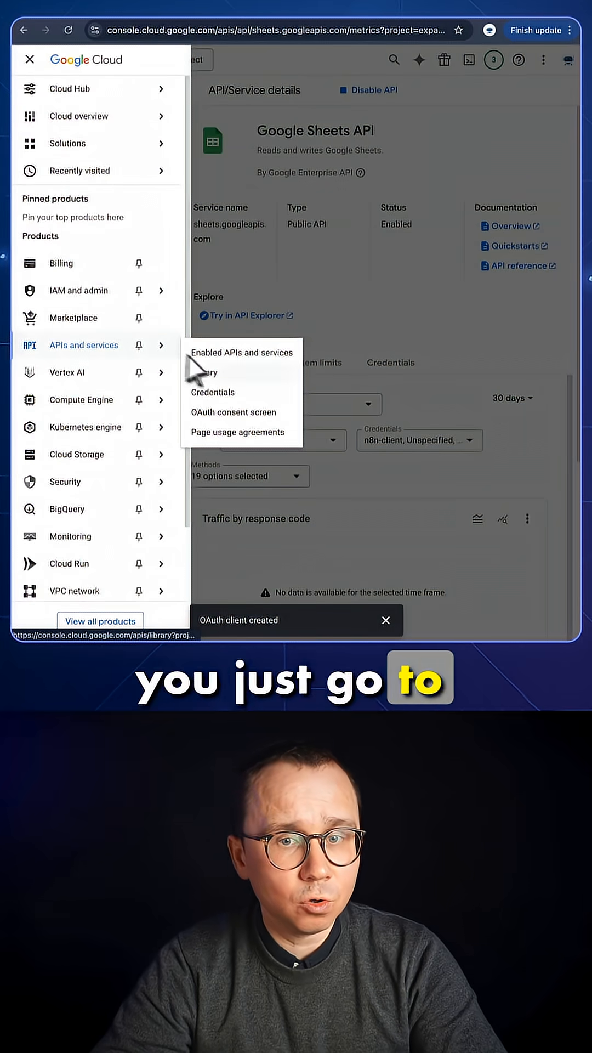
click(212, 392)
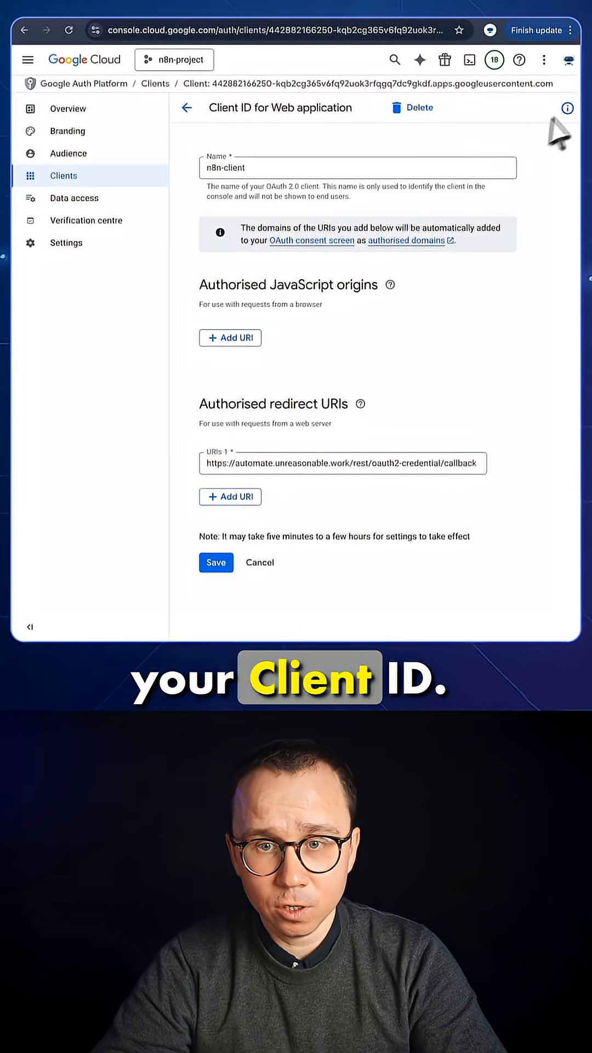
click(567, 107)
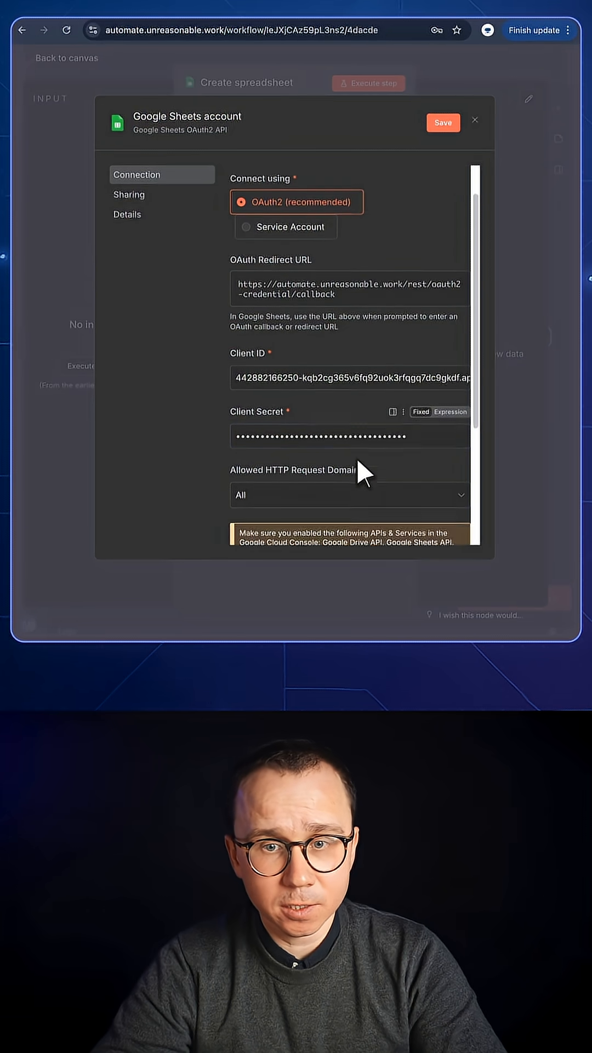
Save the credential, sign in with Google past the unverified-app warning, and grant Drive and Sheets access.
click(443, 122)
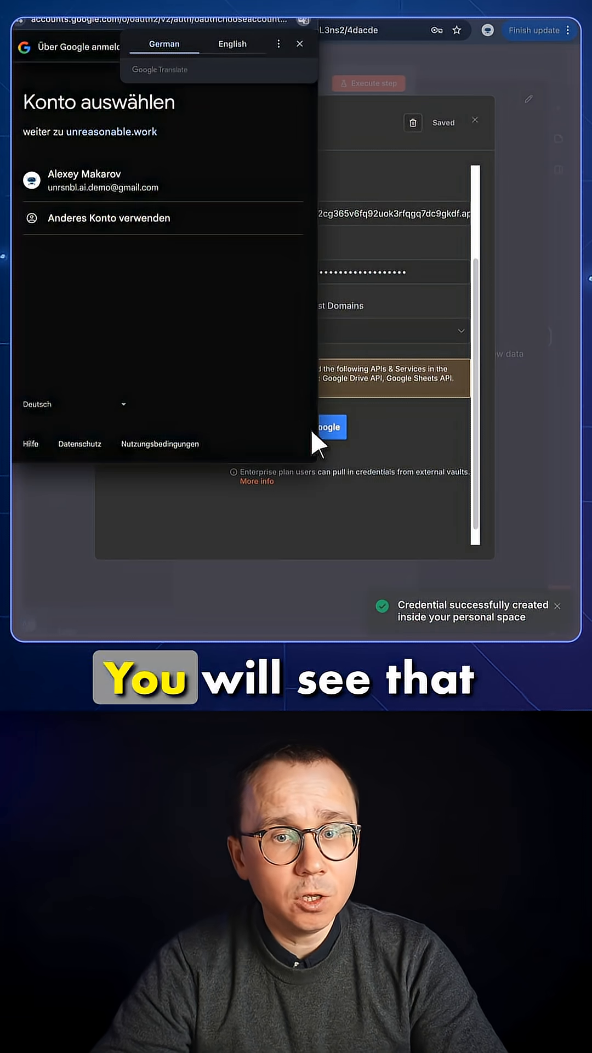
click(82, 181)
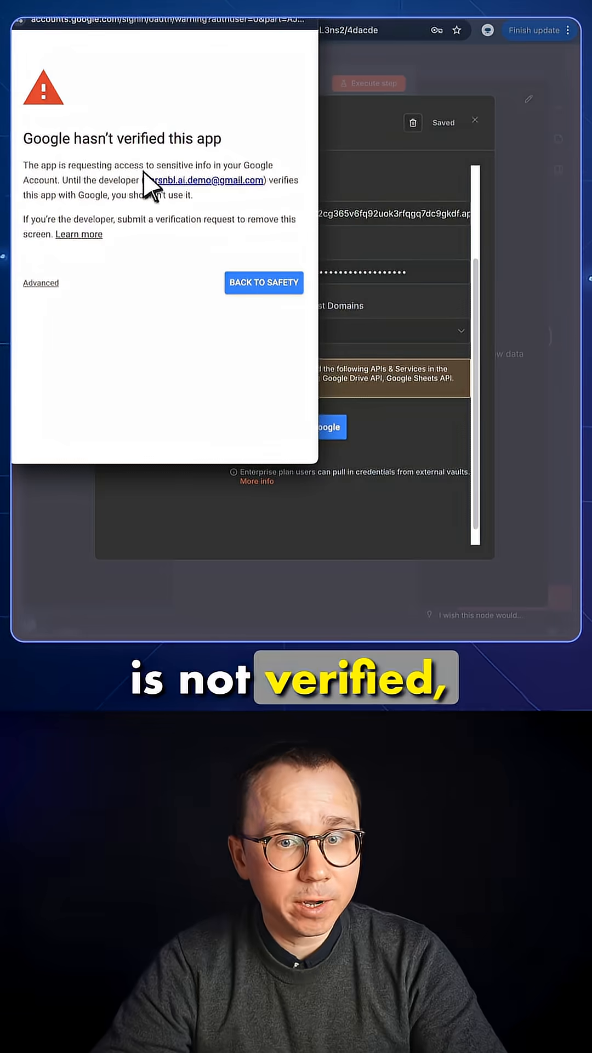
click(40, 282)
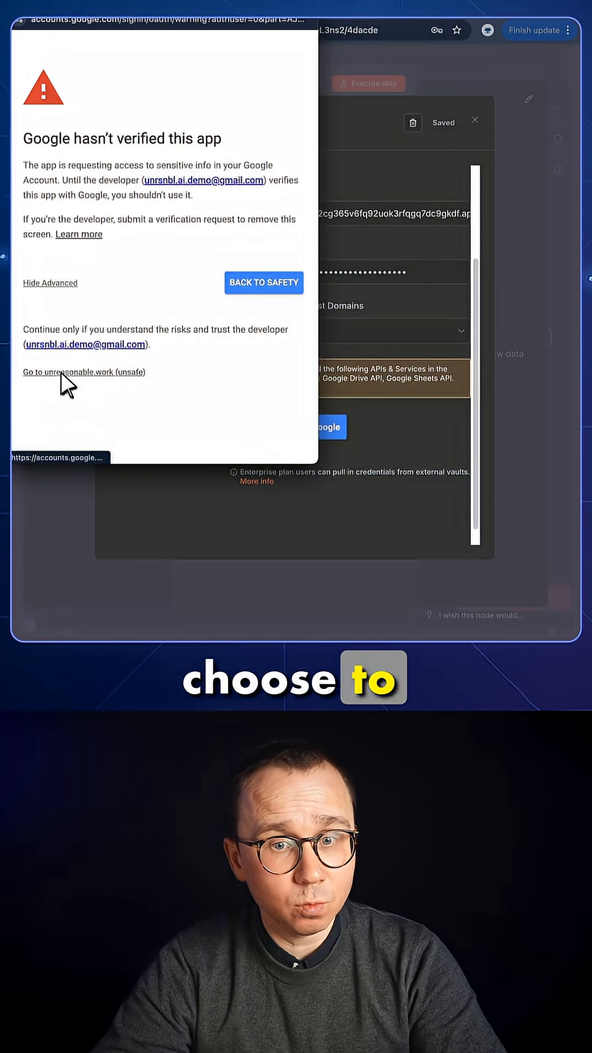
click(83, 372)
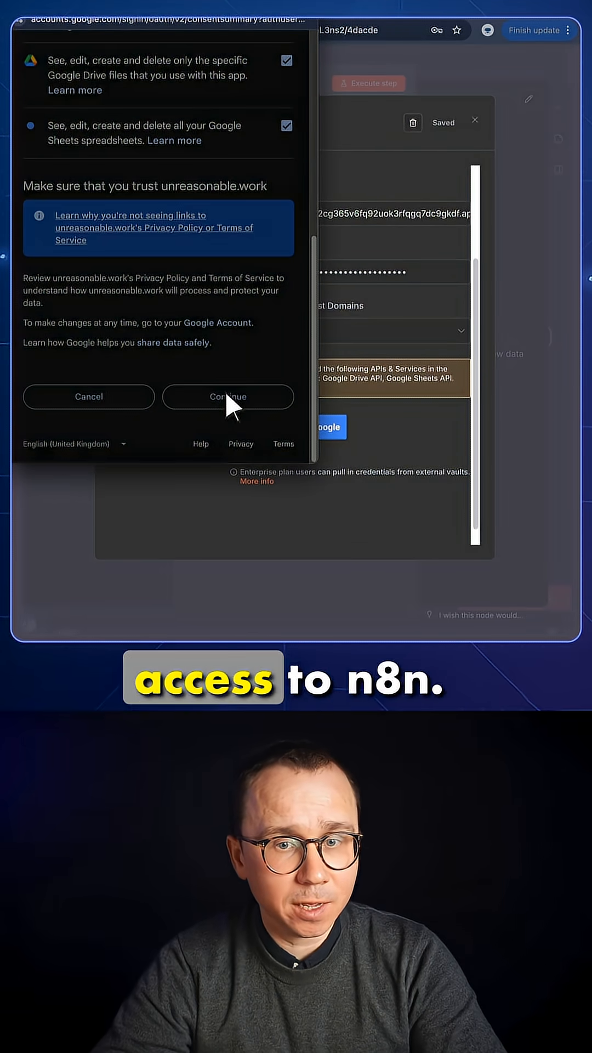
click(228, 396)
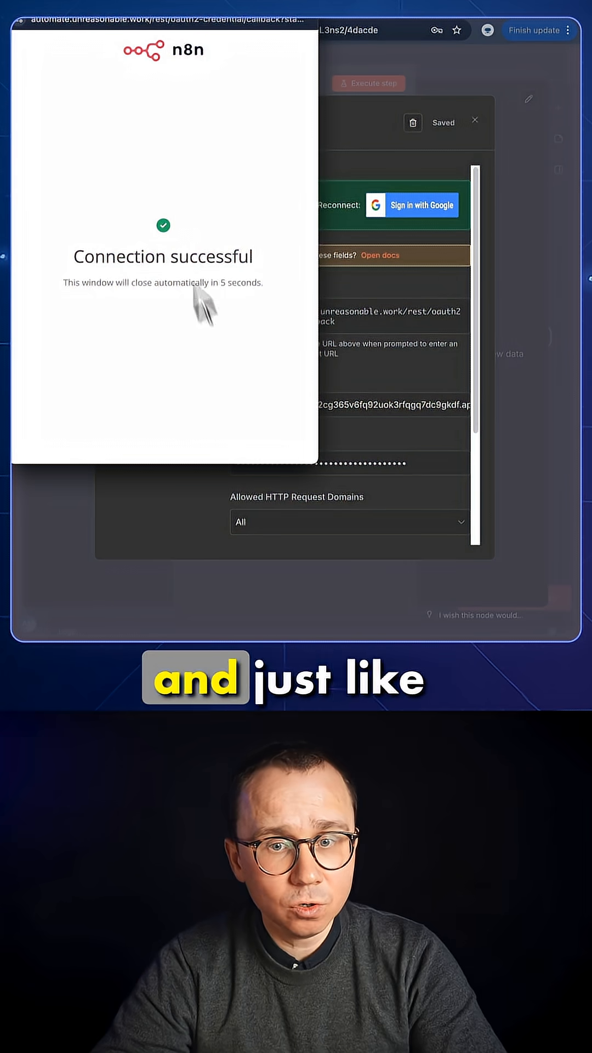